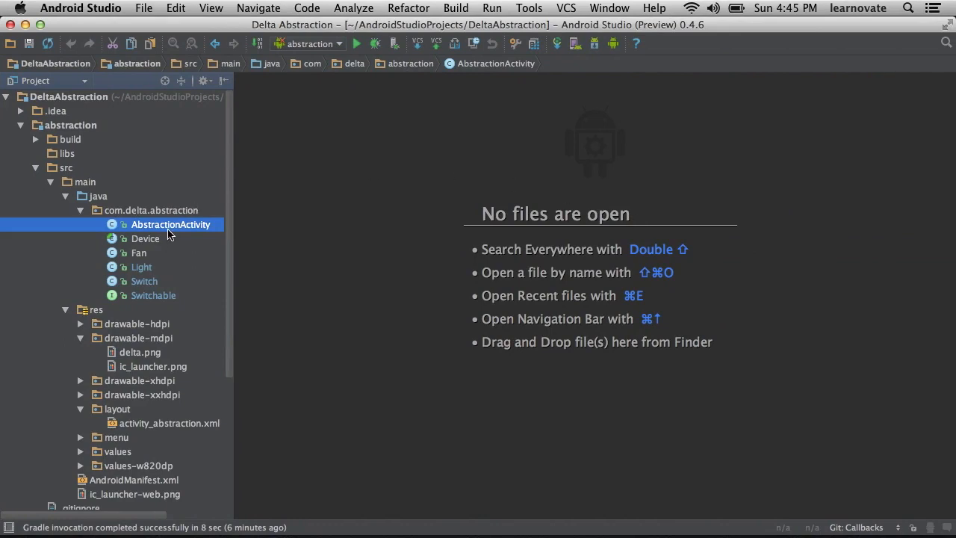
# Open AbstractionActivity.java from com.delta.abstraction in the Project tree
pyautogui.doubleClick(170, 224)
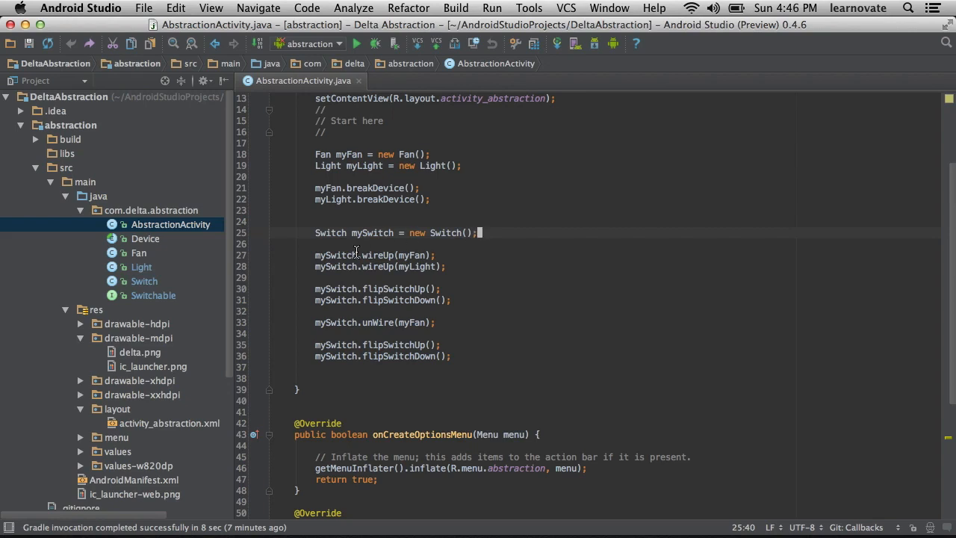
# Open Switch.java and inspect the thing parameter of its wireUp method
pyautogui.doubleClick(378, 255)
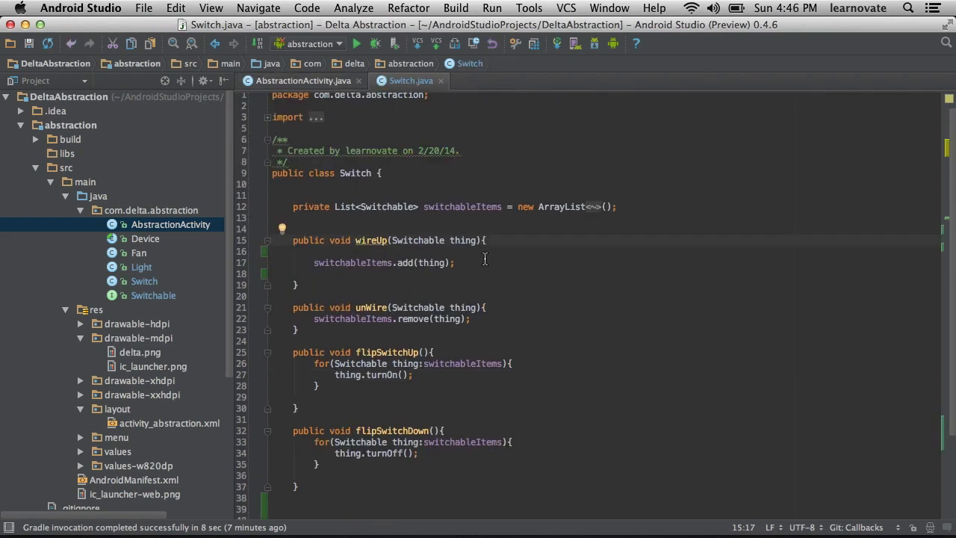
pyautogui.doubleClick(463, 239)
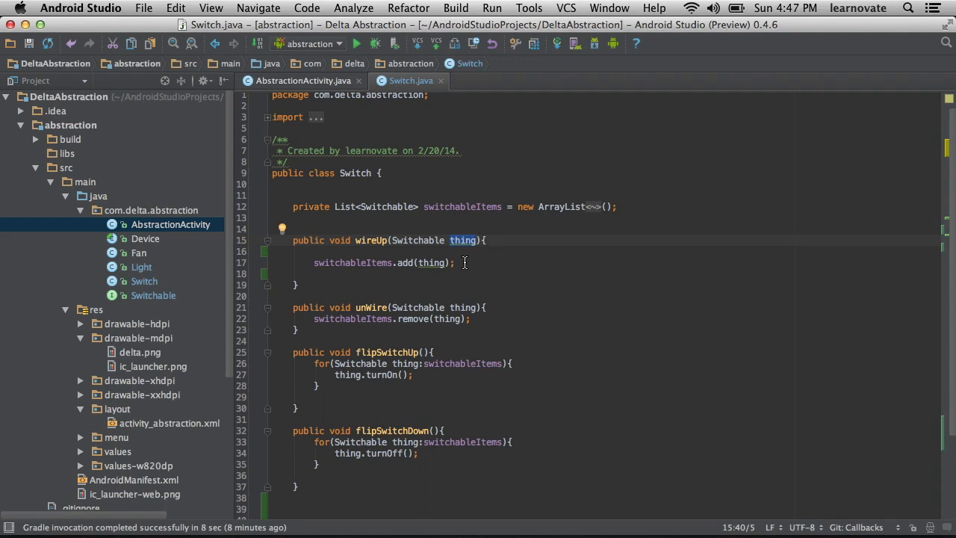
pyautogui.click(303, 285)
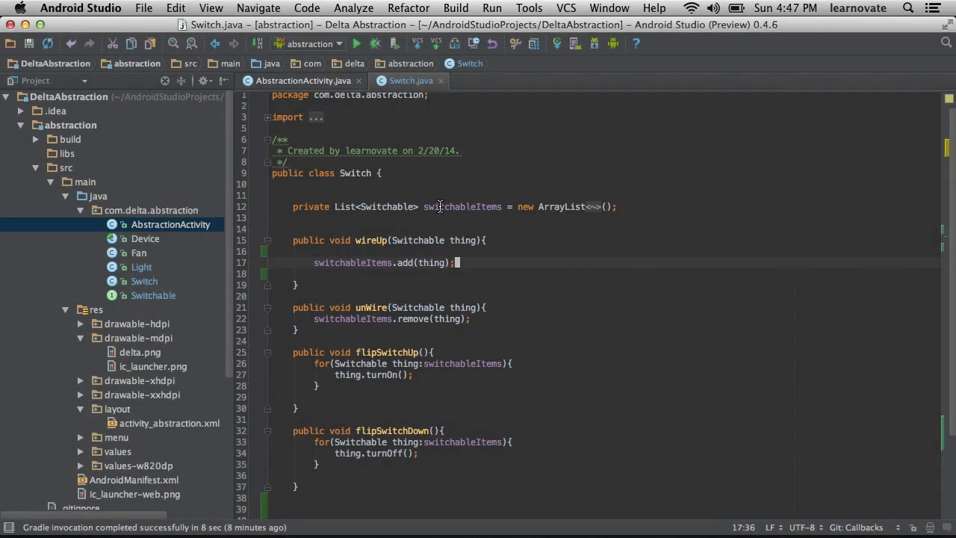
pyautogui.moveTo(388, 207)
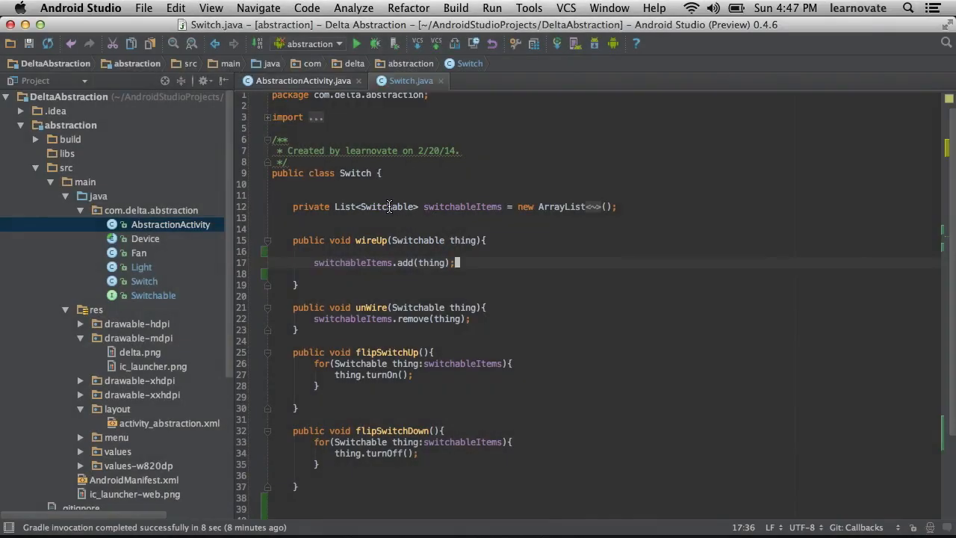
pyautogui.moveTo(461, 262)
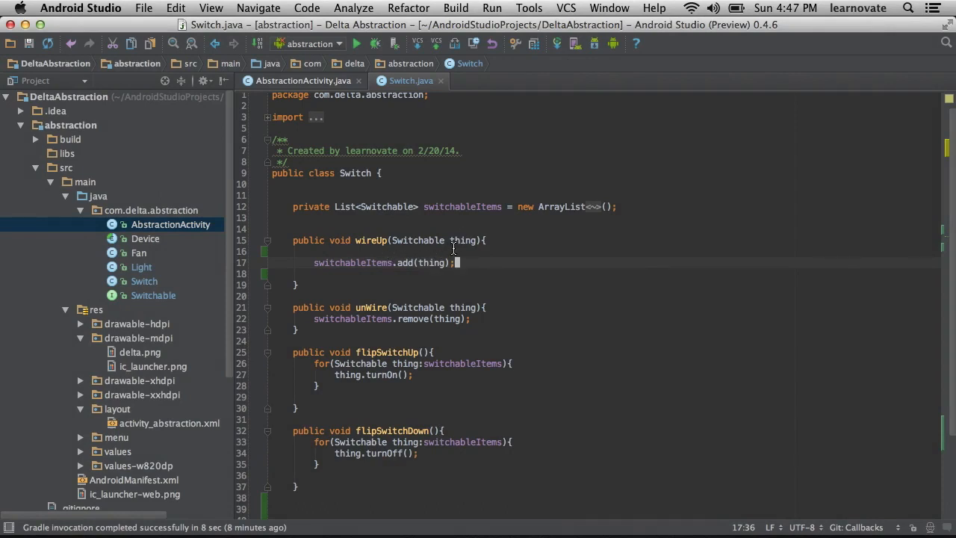
pyautogui.moveTo(433, 270)
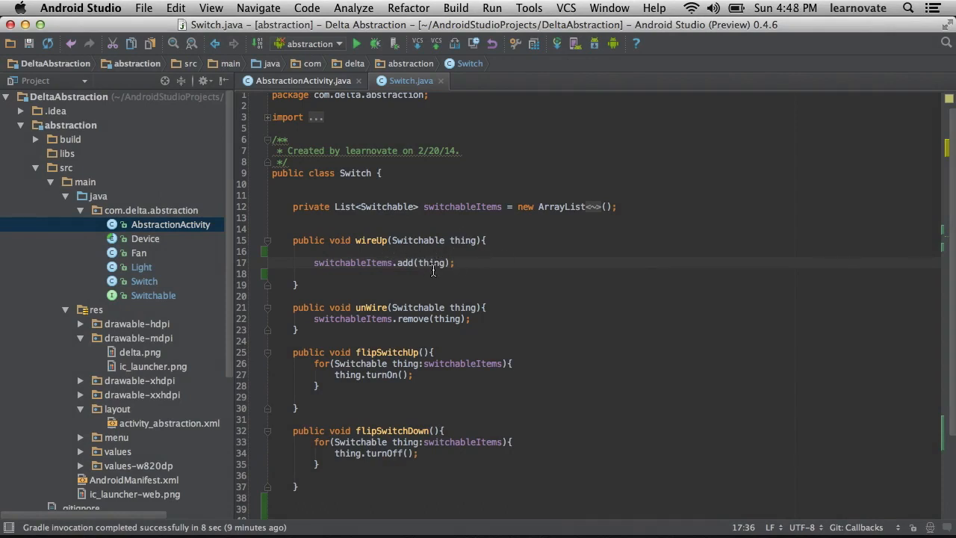
pyautogui.moveTo(593, 271)
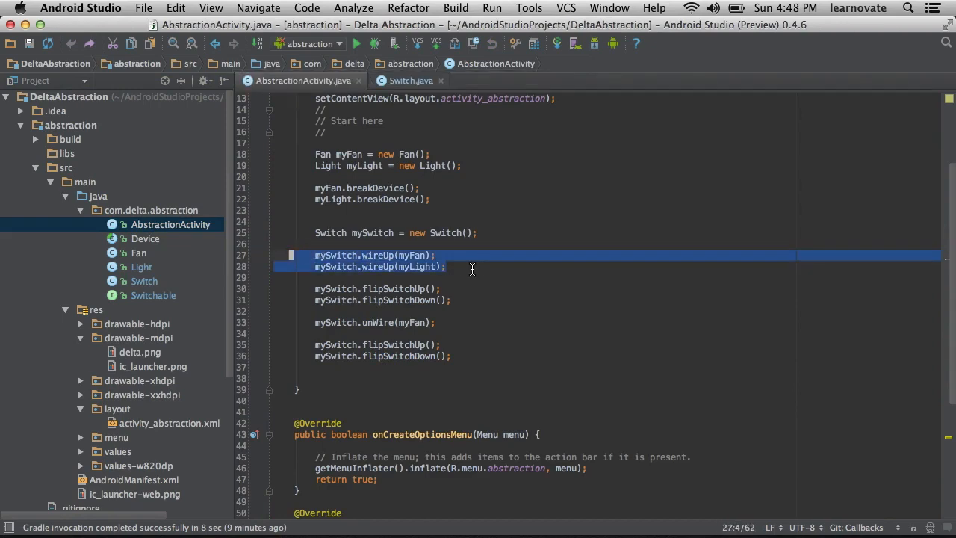
# Review the two wireUp calls in AbstractionActivity, then return to Switch.java
pyautogui.click(403, 255)
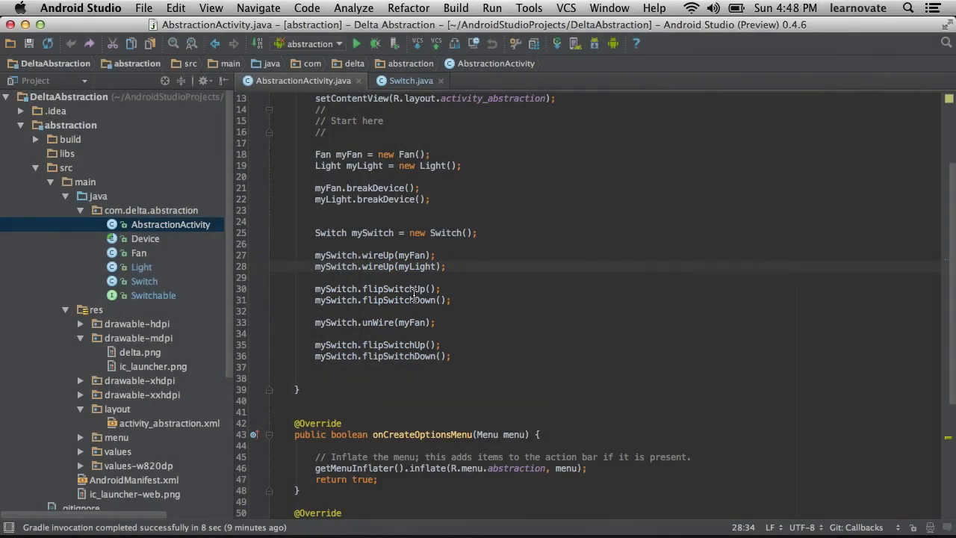
pyautogui.moveTo(475, 289)
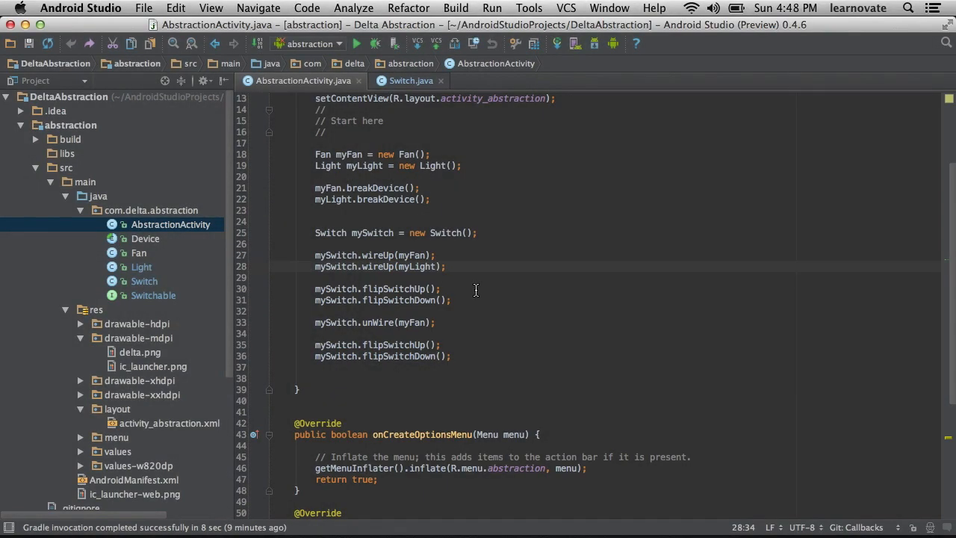
pyautogui.moveTo(151, 284)
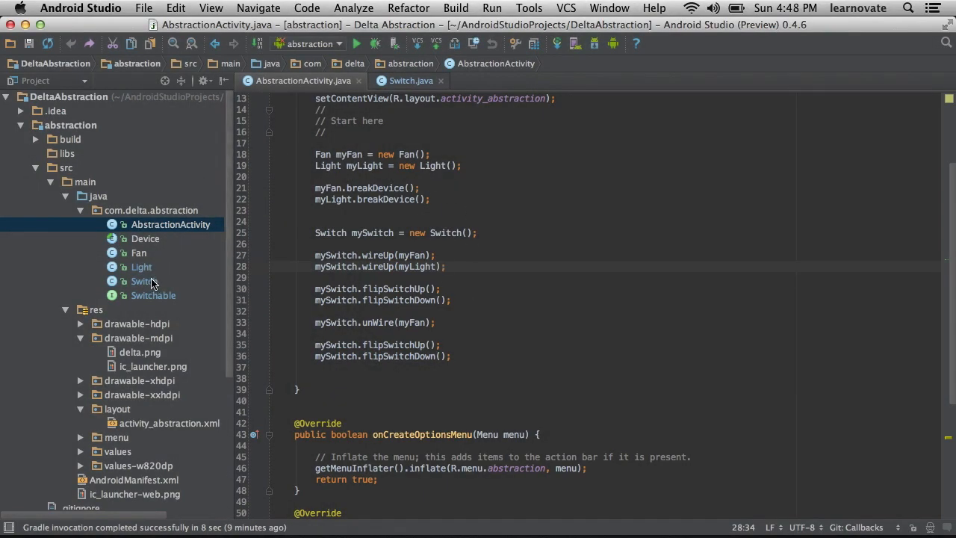
pyautogui.click(141, 281)
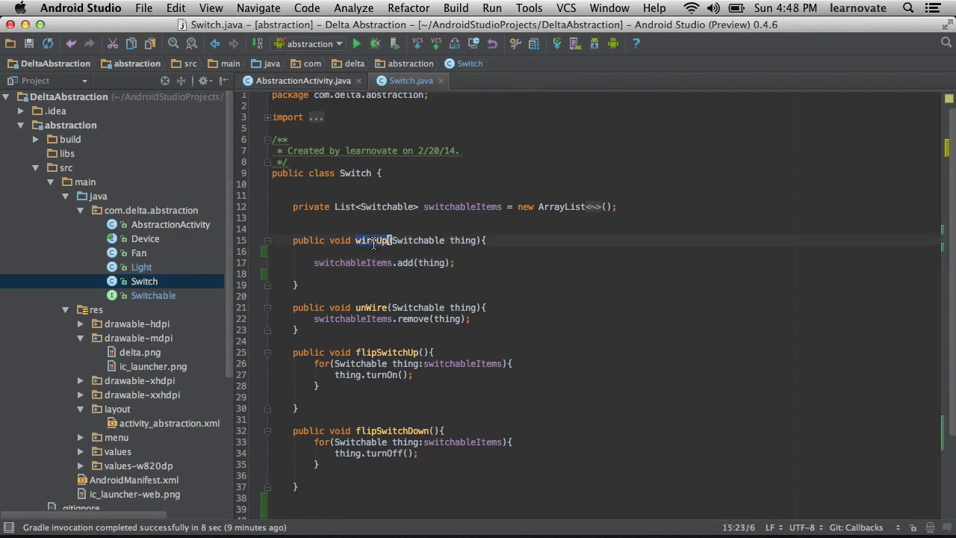
# Rename wireUp to registerCallback and unWire to unregisterCallback in Switch.java
pyautogui.write('registerCallback')
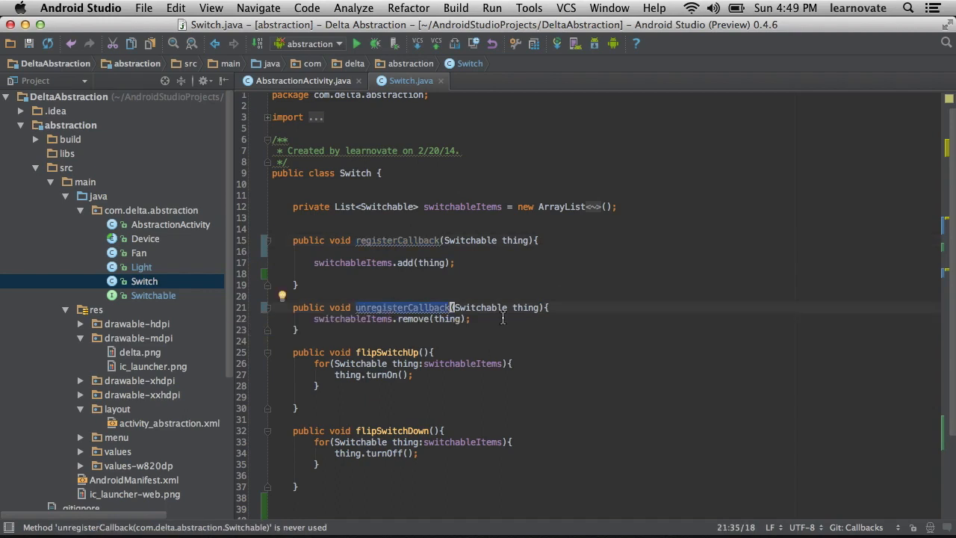
pyautogui.moveTo(518, 323)
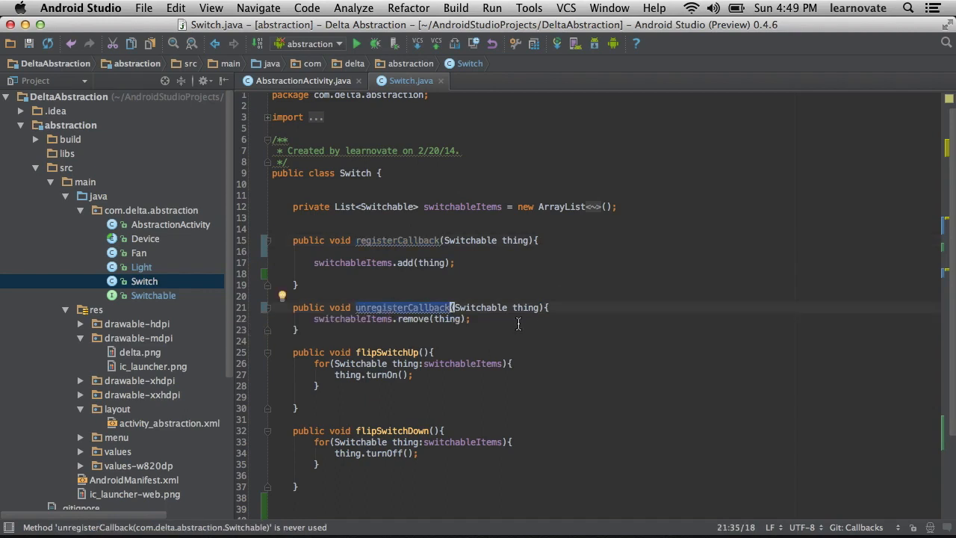